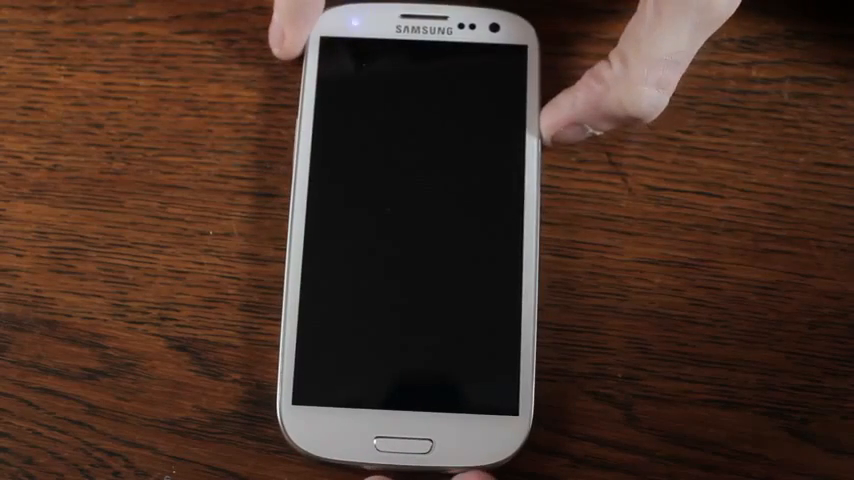
Wake the Galaxy S3 and show the home screen's options menu
{"action": "left_click", "coordinate": [400, 444]}
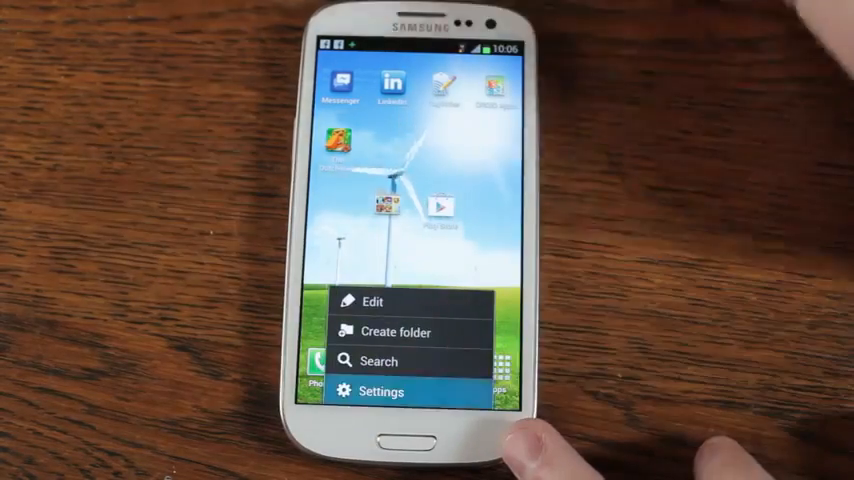
Reach the lock screen options through Settings > Security, showing the camera shortcut setup
{"action": "left_click", "coordinate": [380, 392]}
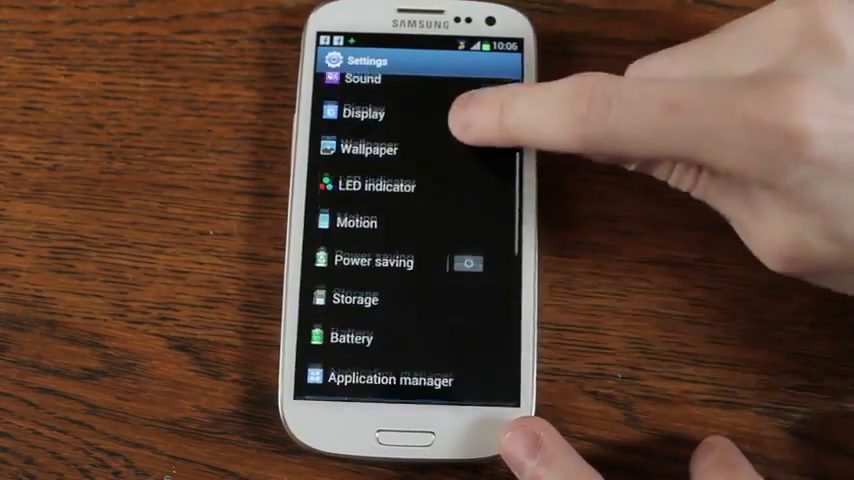
{"action": "scroll", "scroll_direction": "down", "scroll_amount": 3}
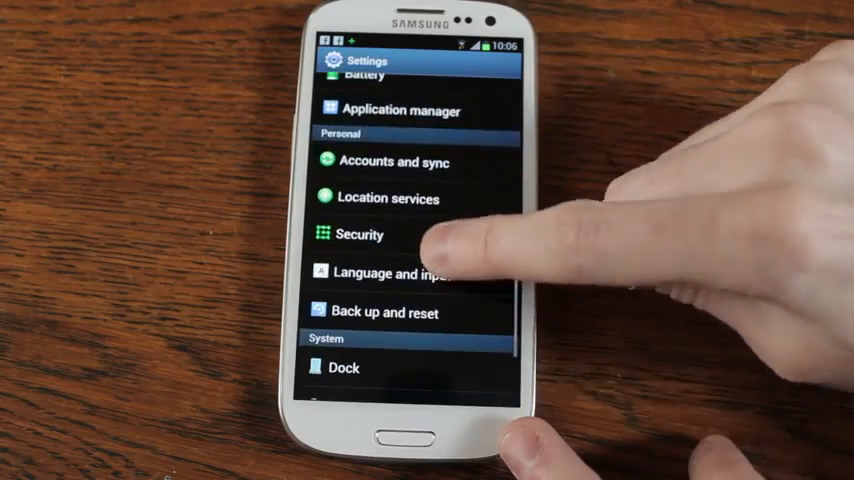
{"action": "left_click", "coordinate": [358, 234]}
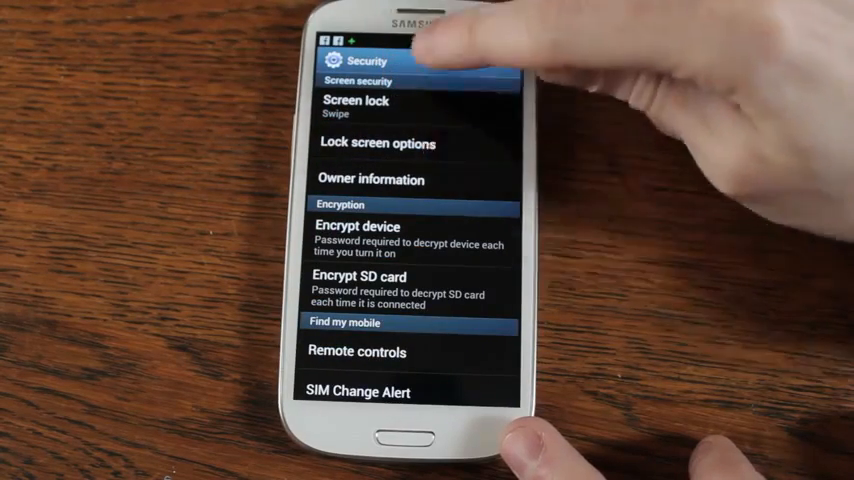
{"action": "left_click", "coordinate": [356, 104]}
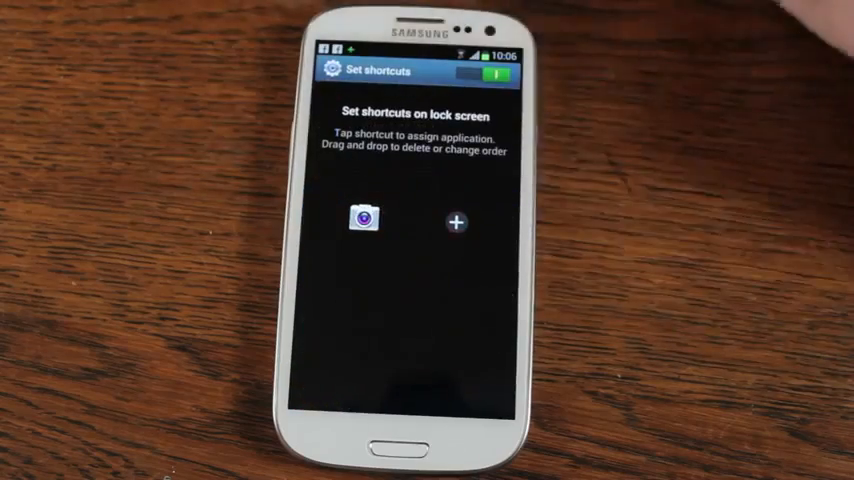
Fill the empty plus slot with a shortcut and return to Lock screen options
{"action": "left_click", "coordinate": [454, 222]}
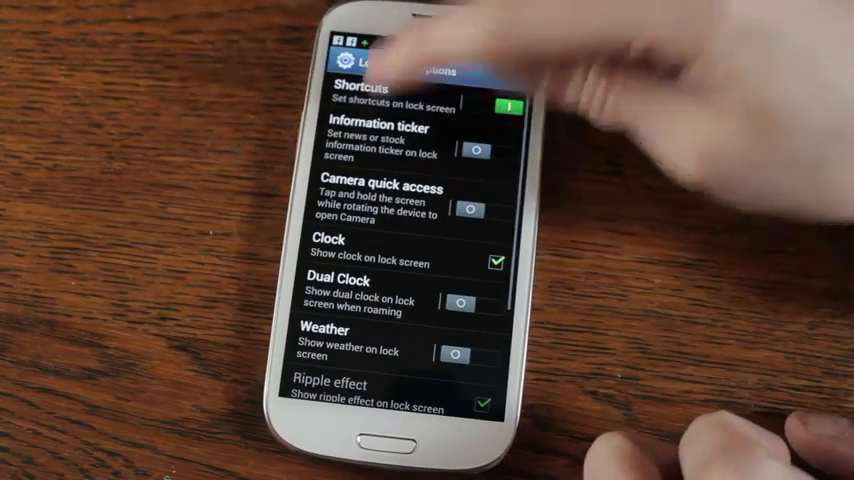
Add TED from the Select application list as the fourth lock screen shortcut
{"action": "left_click", "coordinate": [360, 92]}
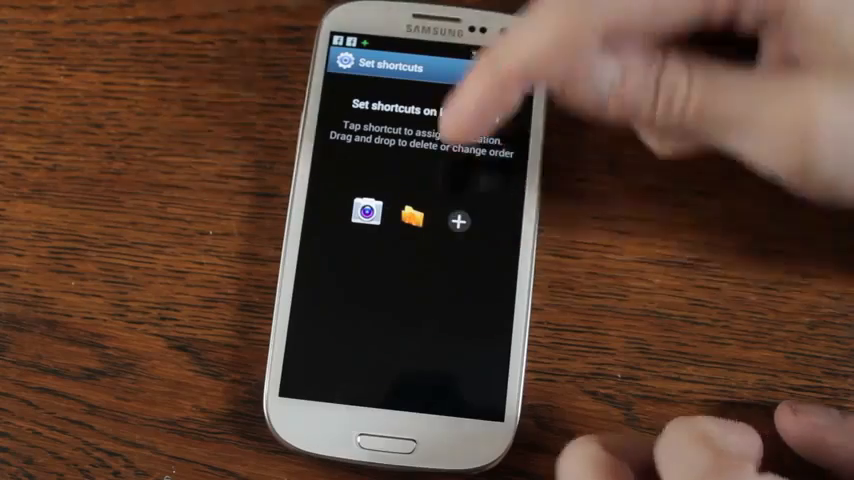
{"action": "left_click", "coordinate": [458, 220]}
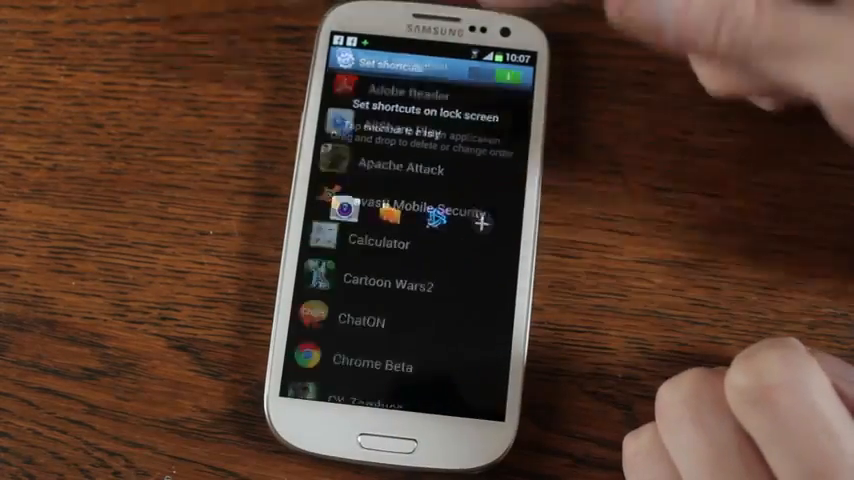
{"action": "scroll", "scroll_direction": "down", "scroll_amount": 3}
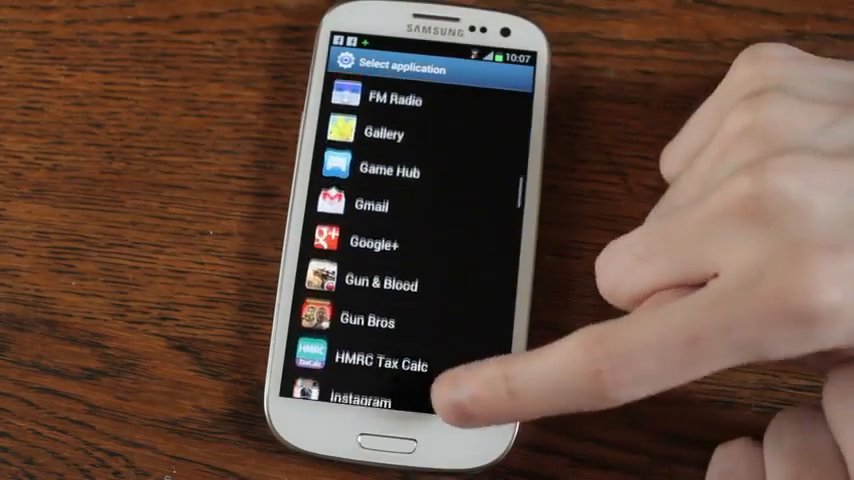
{"action": "scroll", "scroll_direction": "down", "scroll_amount": 3}
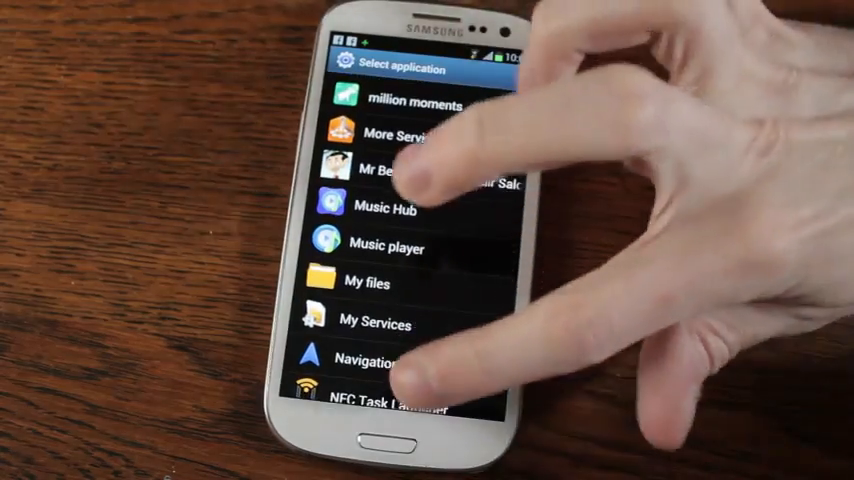
{"action": "scroll", "scroll_direction": "down", "scroll_amount": 3}
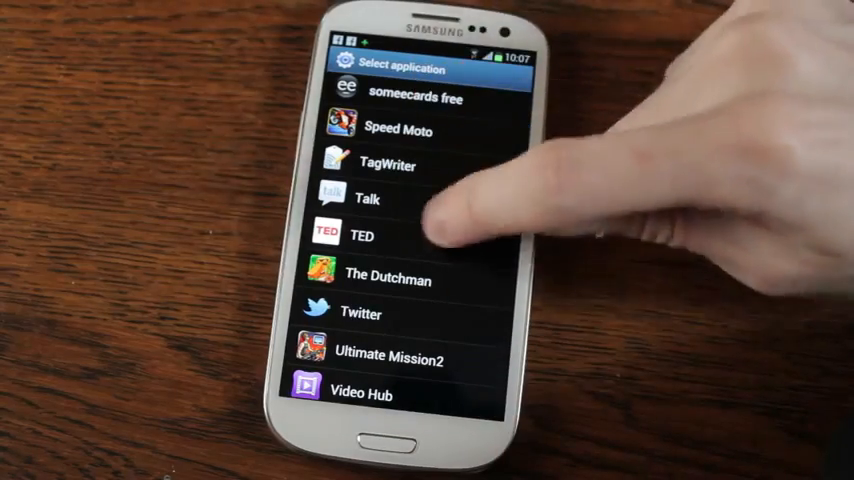
{"action": "left_click", "coordinate": [364, 236]}
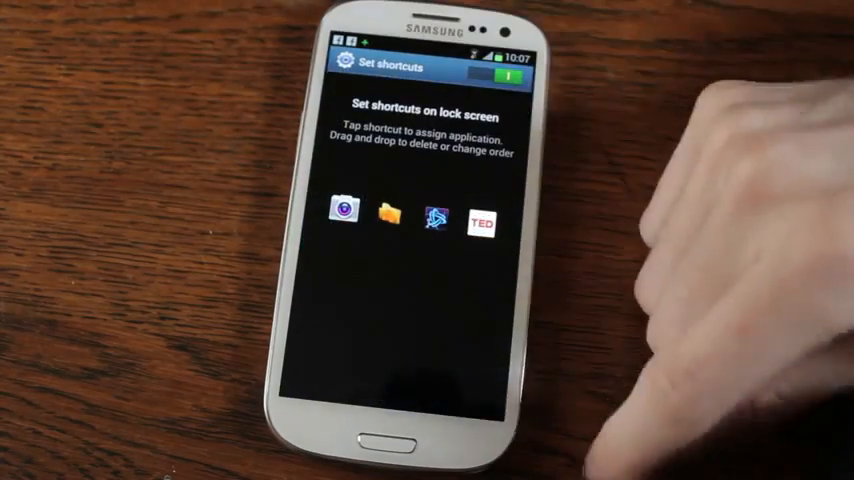